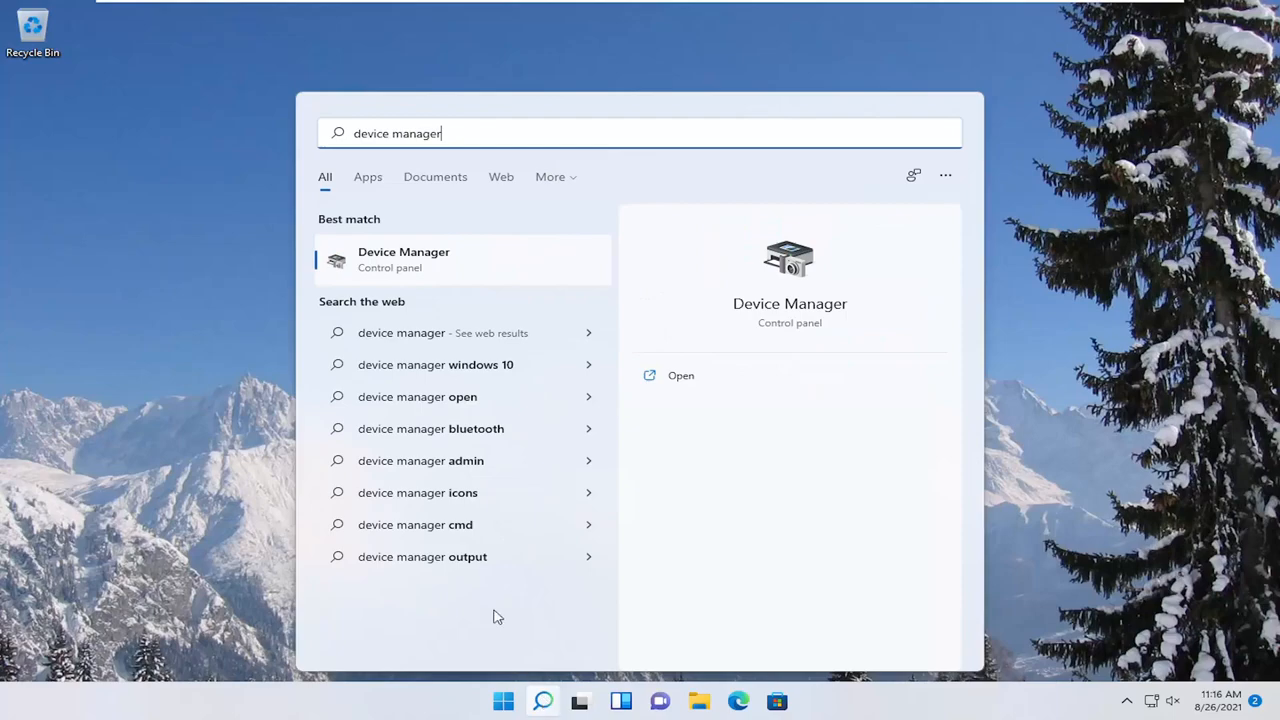
Launch Device Manager from the Windows Search results
{"action": "left_click", "coordinate": [680, 376]}
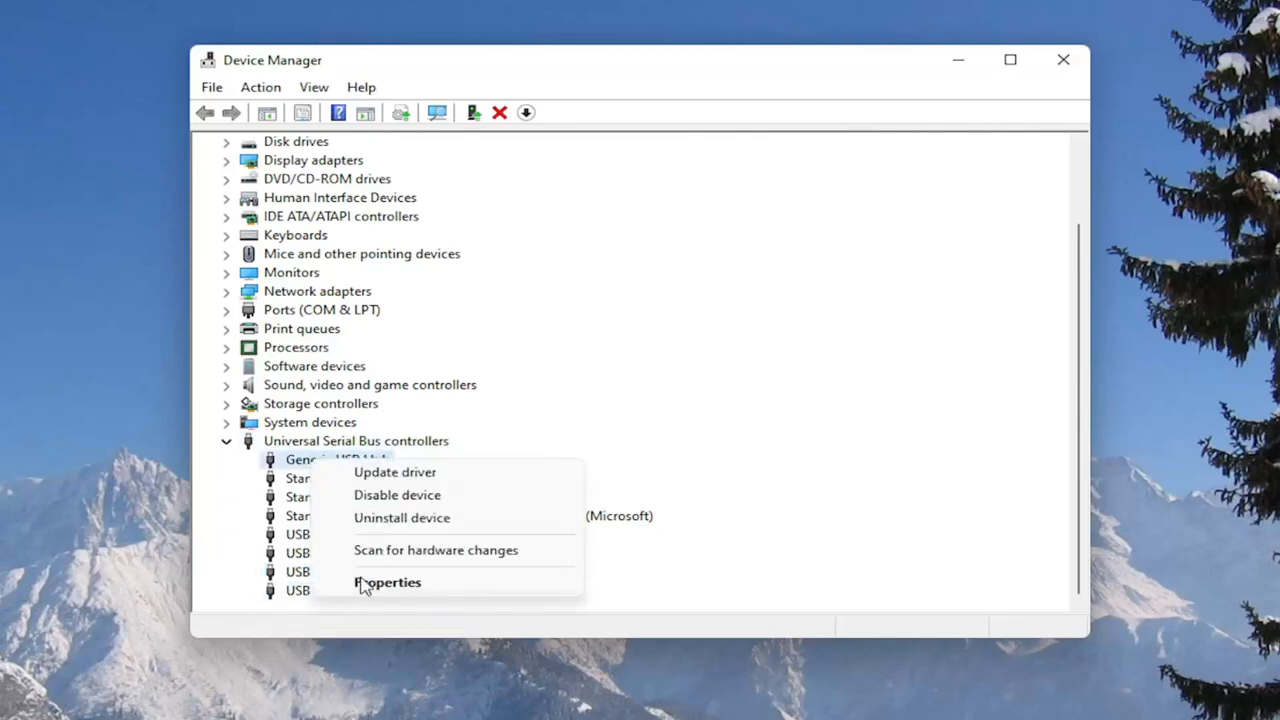
Untick 'Allow the computer to turn off this device' for the Generic USB Hub and confirm
{"action": "left_click", "coordinate": [388, 582]}
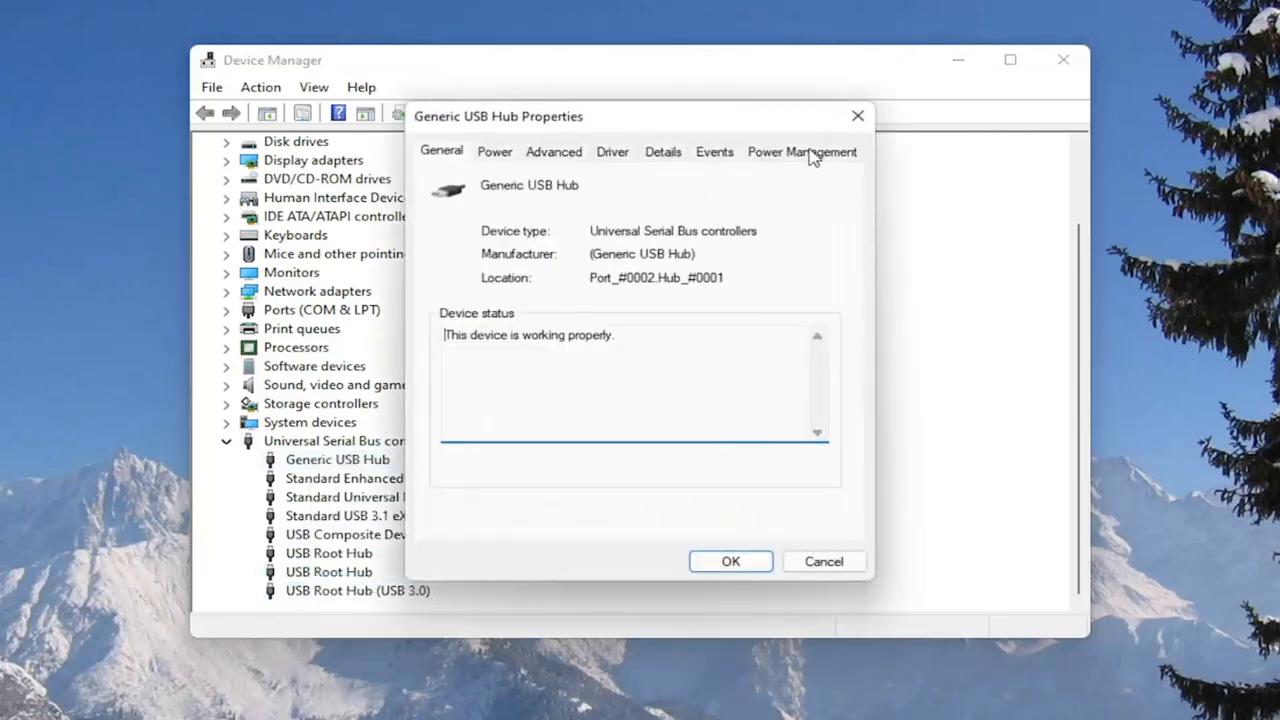
{"action": "left_click", "coordinate": [800, 152]}
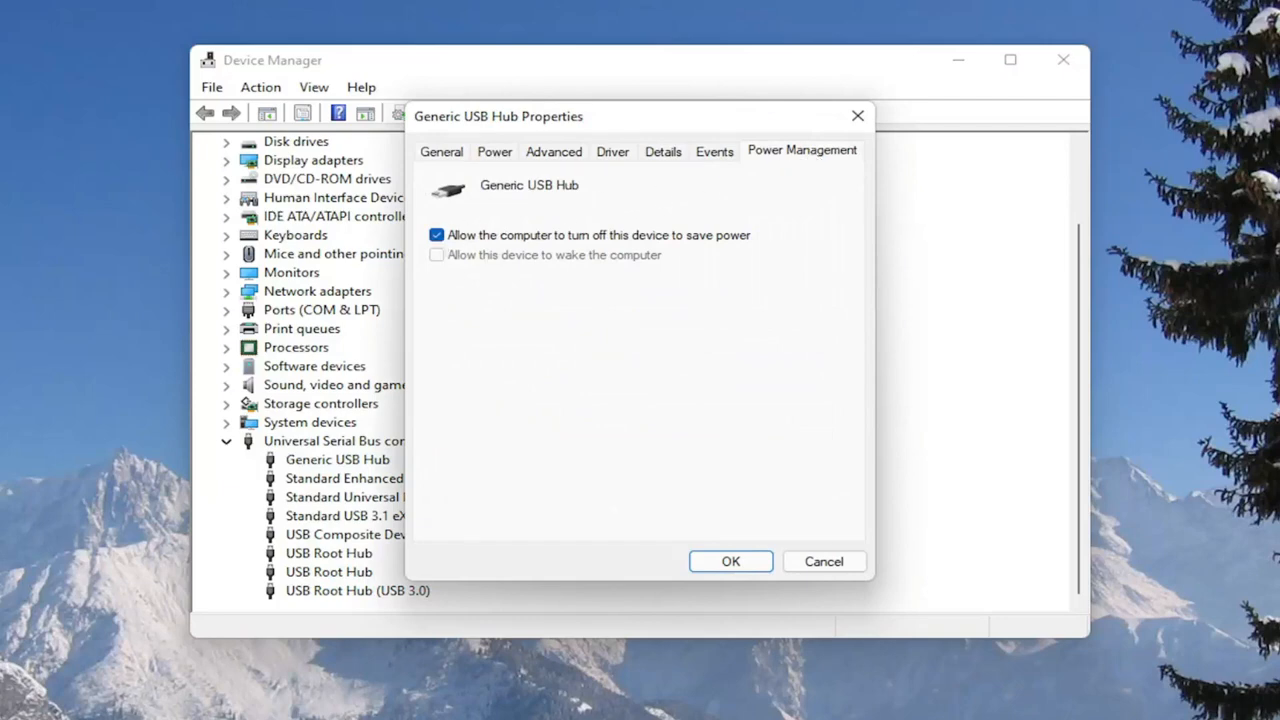
{"action": "mouse_move", "coordinate": [350, 172]}
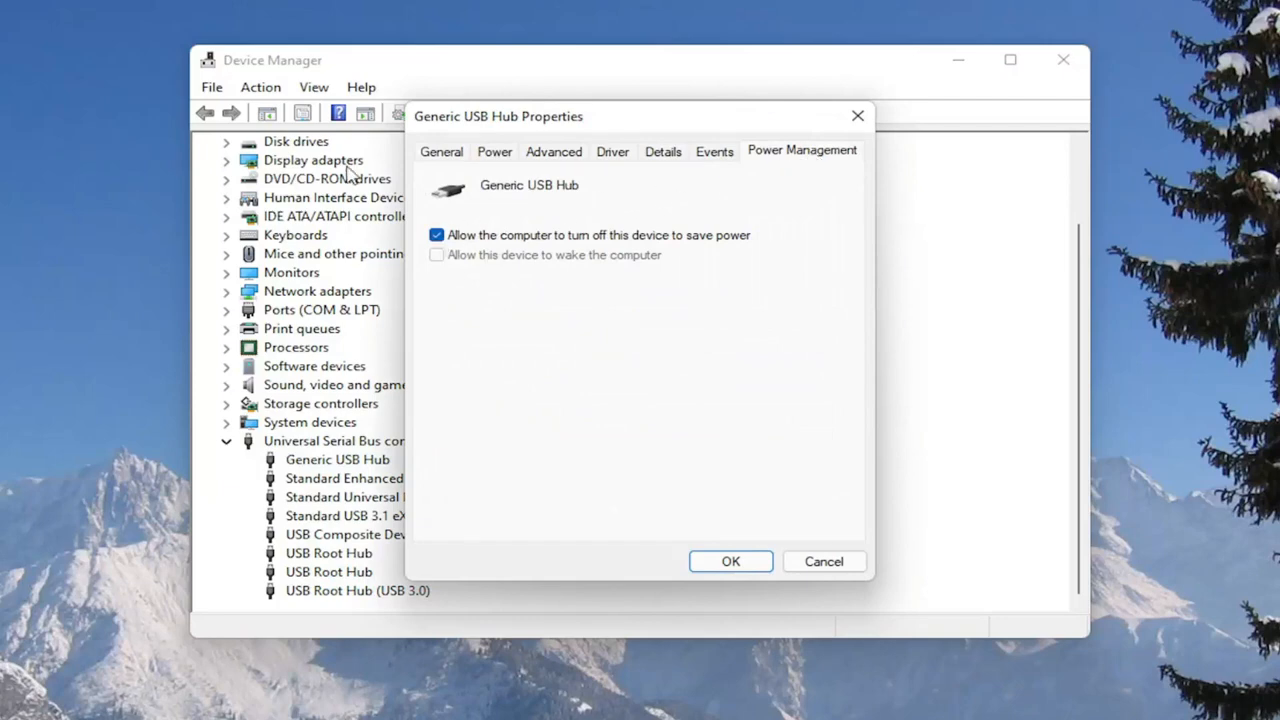
{"action": "left_click", "coordinate": [436, 234]}
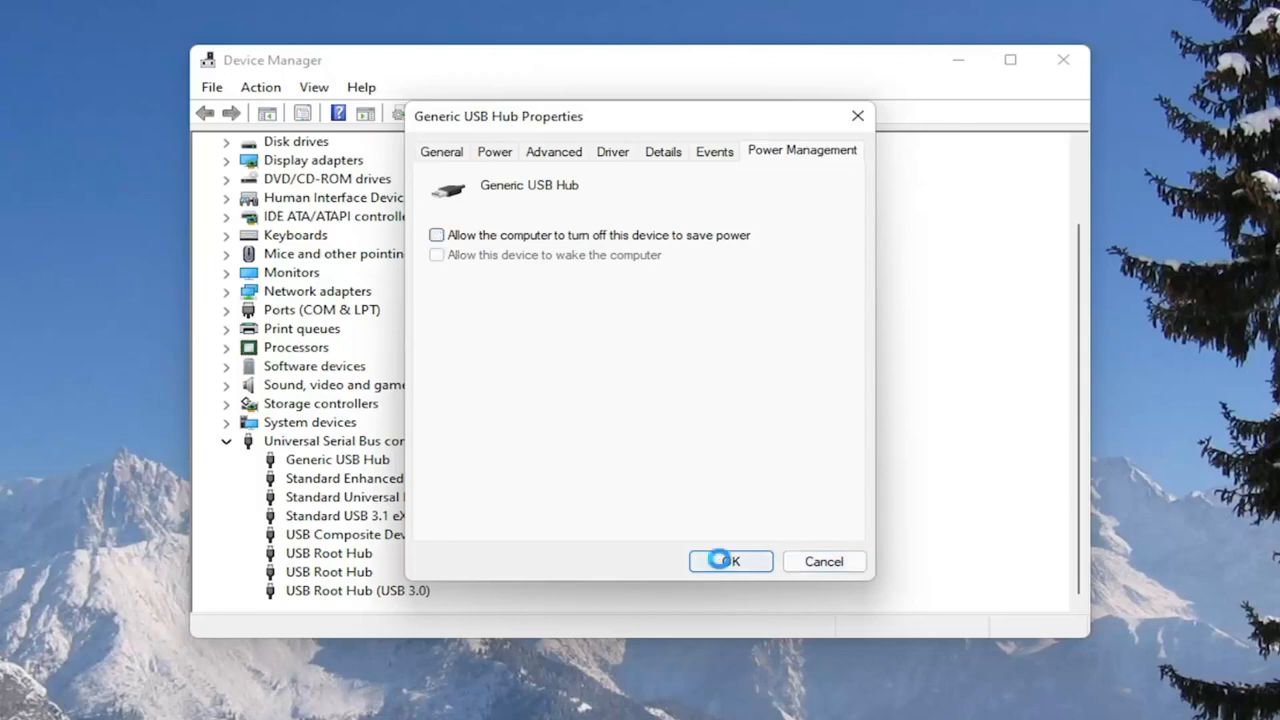
{"action": "left_click", "coordinate": [730, 560]}
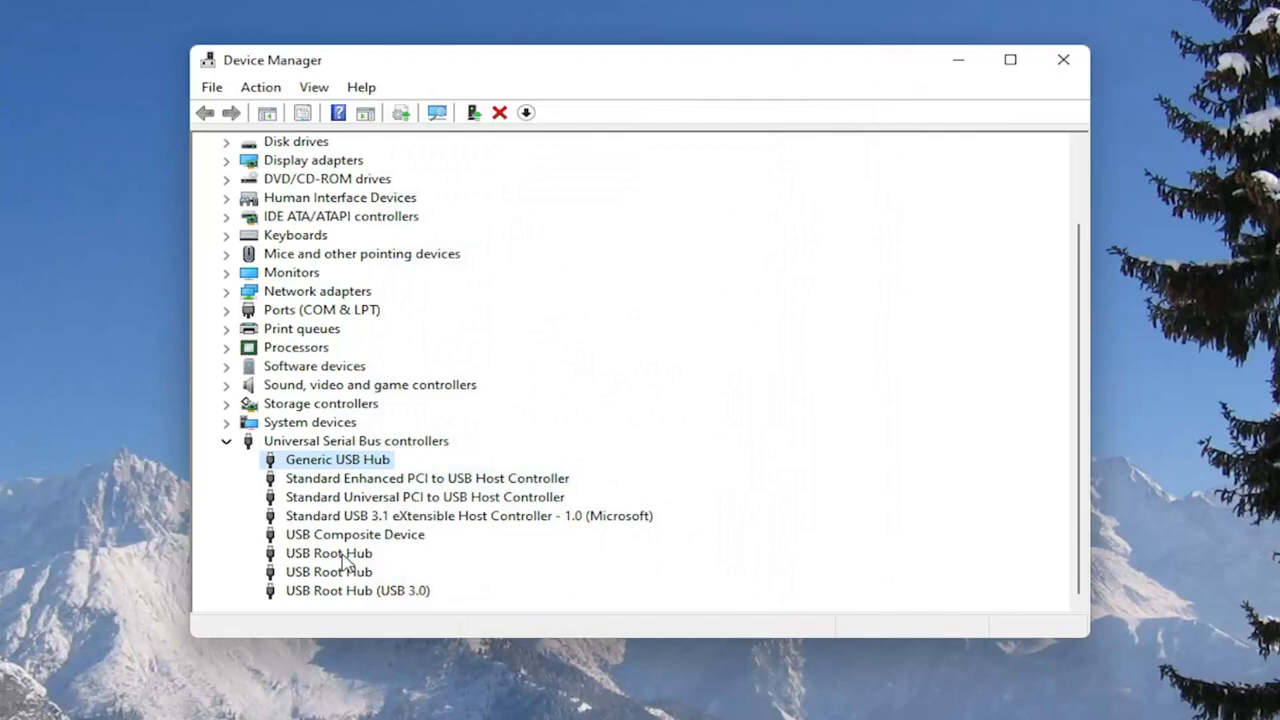
Untick the same power-saving turn-off option for a USB Root Hub
{"action": "double_click", "coordinate": [328, 552]}
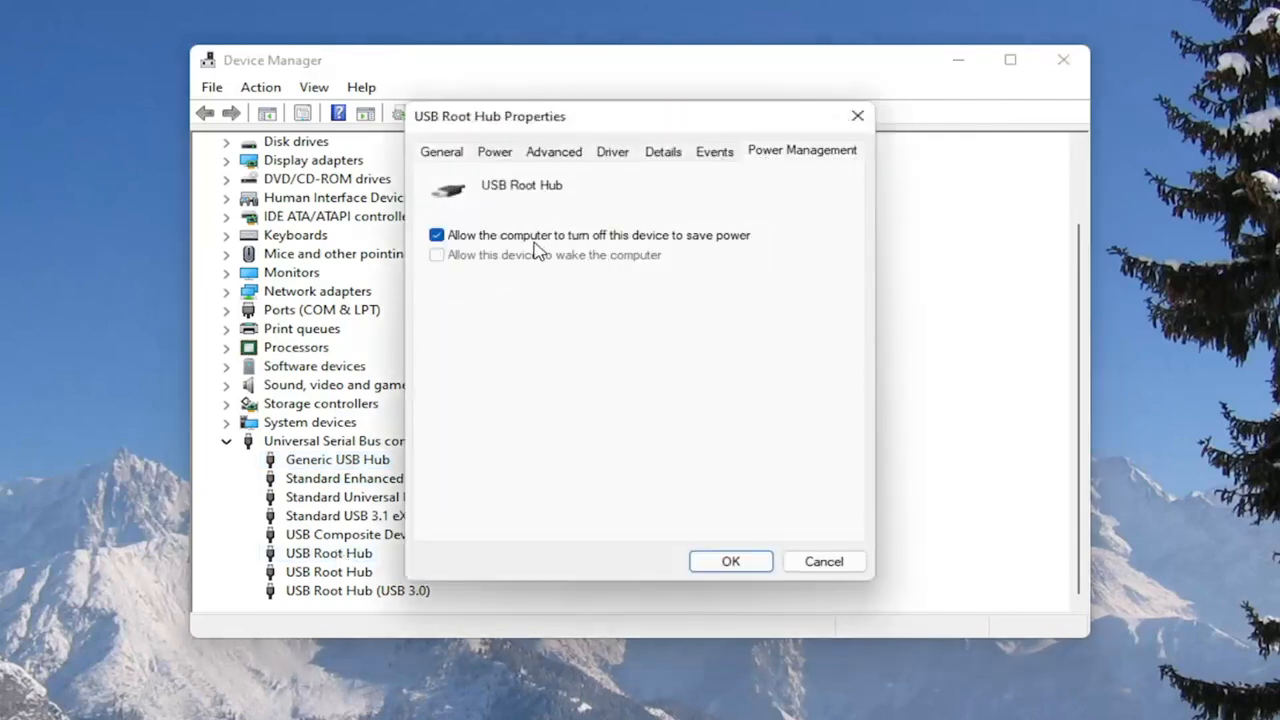
{"action": "left_click", "coordinate": [436, 236]}
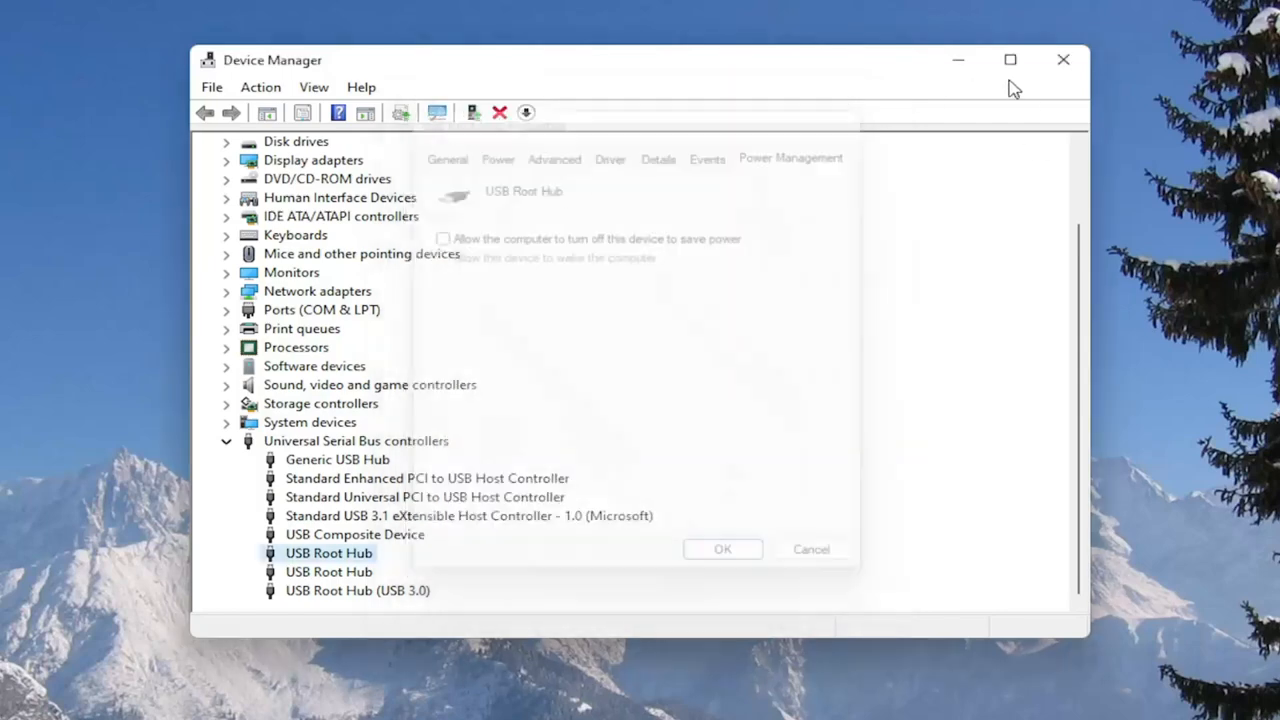
Launch Control Panel via search, view by Category, and reach Power Options under Hardware and Sound
{"action": "left_click", "coordinate": [1064, 60]}
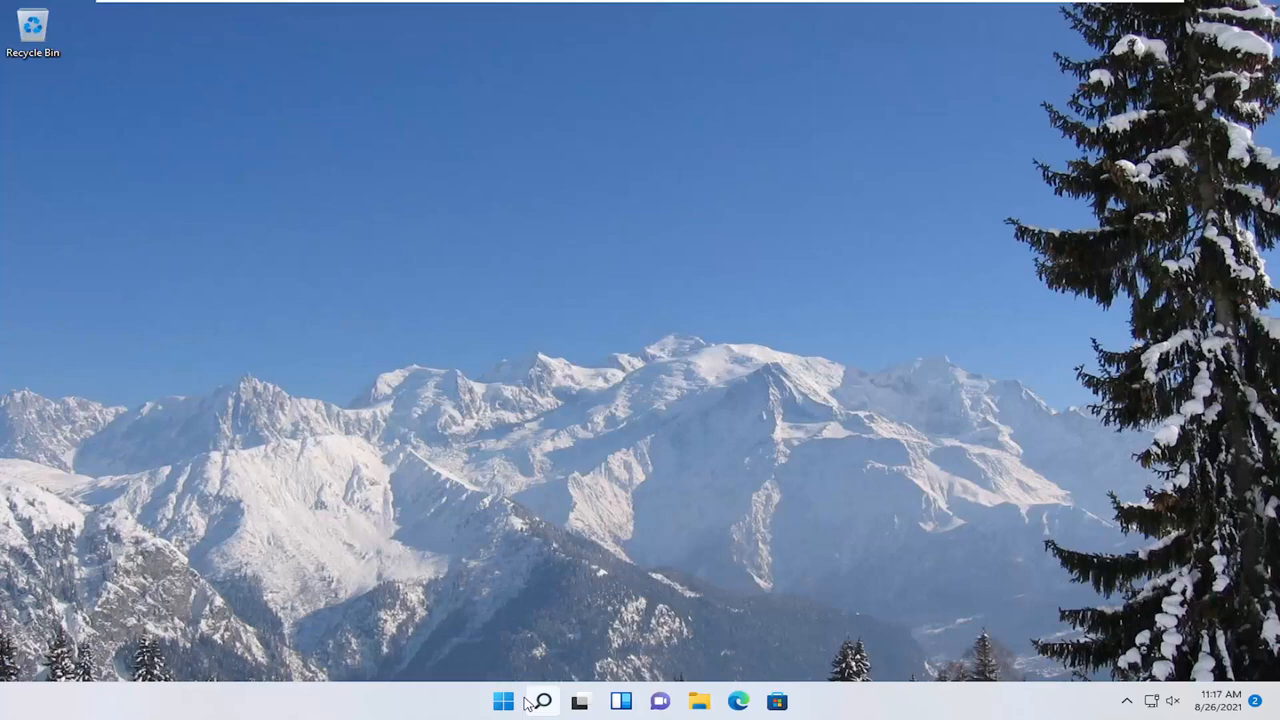
{"action": "type", "text": "control panel"}
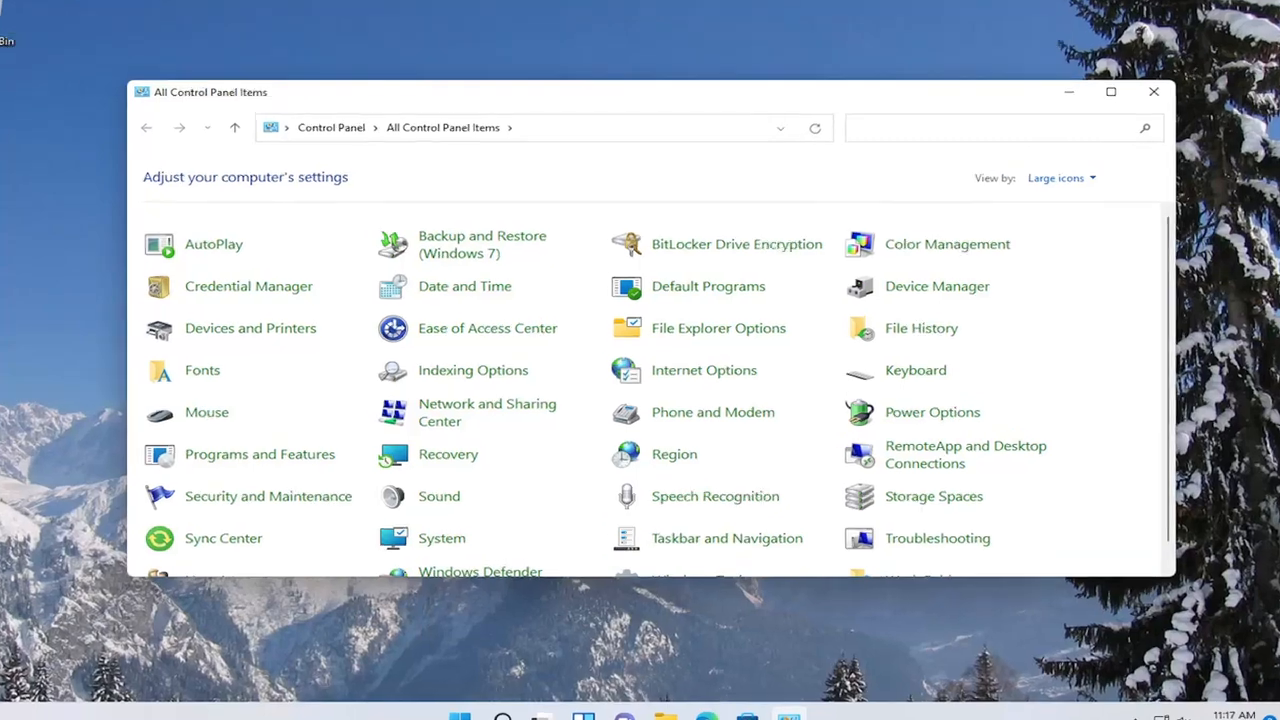
{"action": "left_click", "coordinate": [1060, 176]}
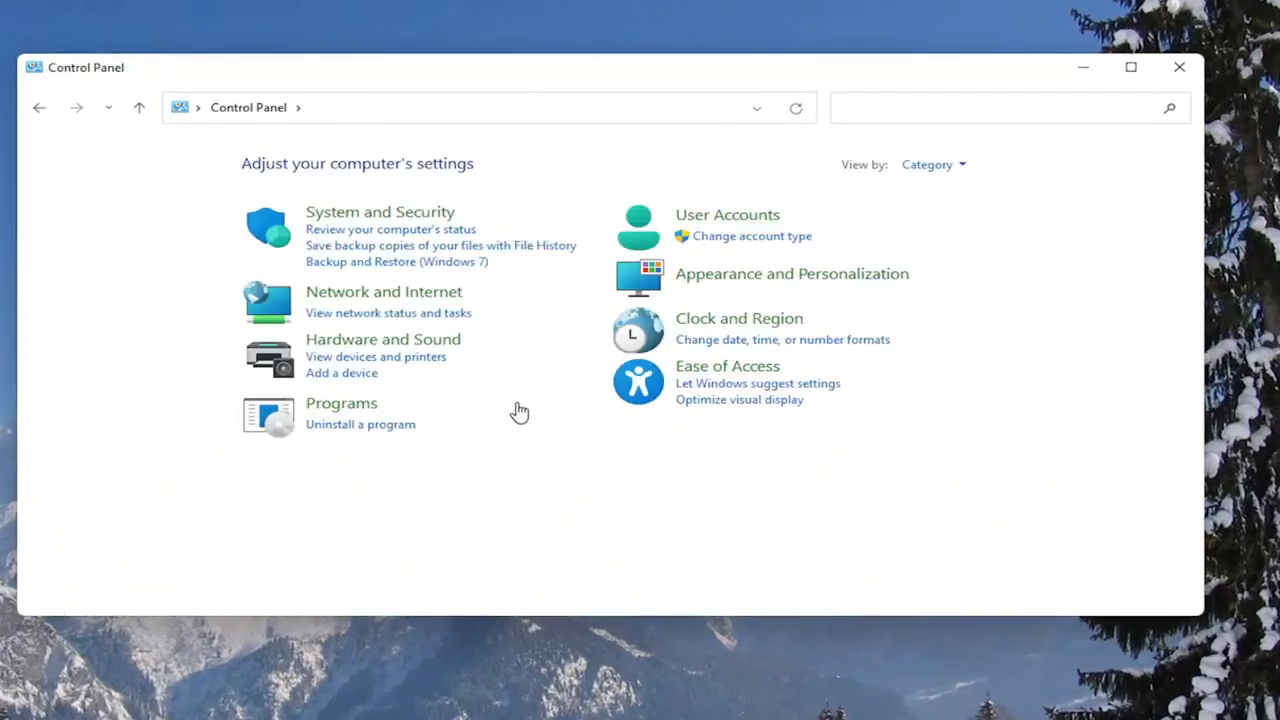
{"action": "left_click", "coordinate": [384, 340]}
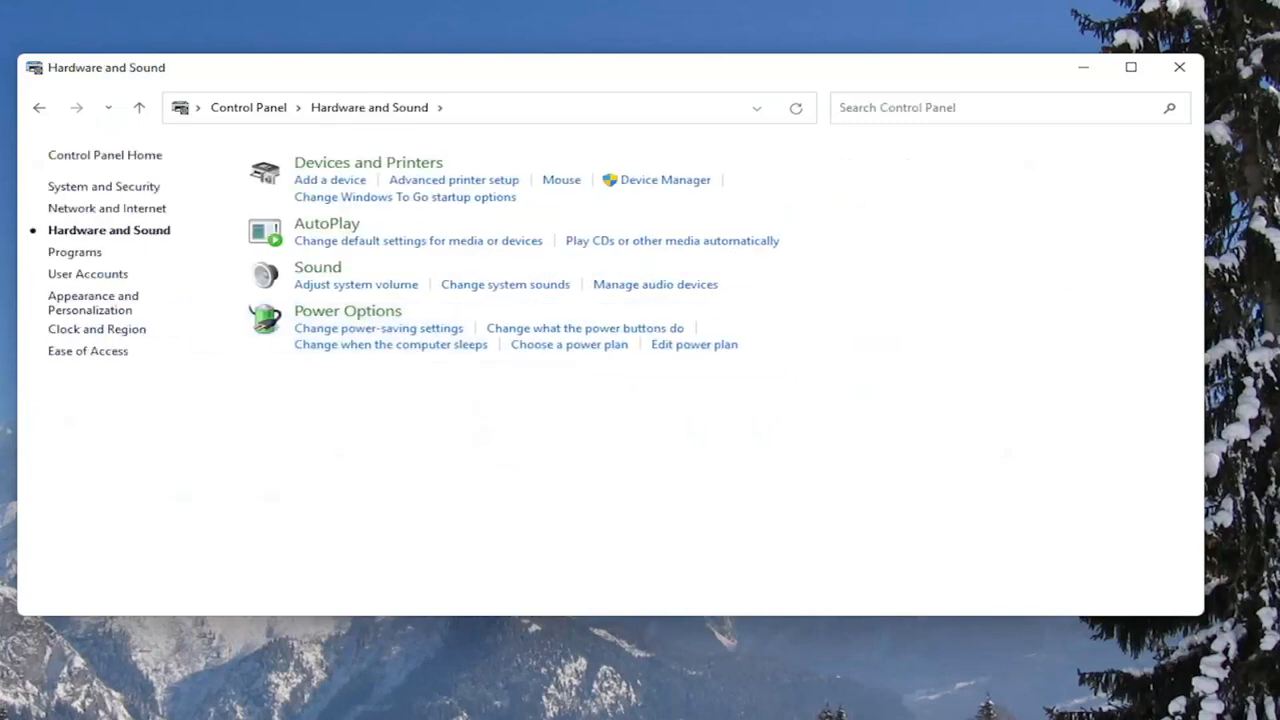
{"action": "mouse_move", "coordinate": [348, 312]}
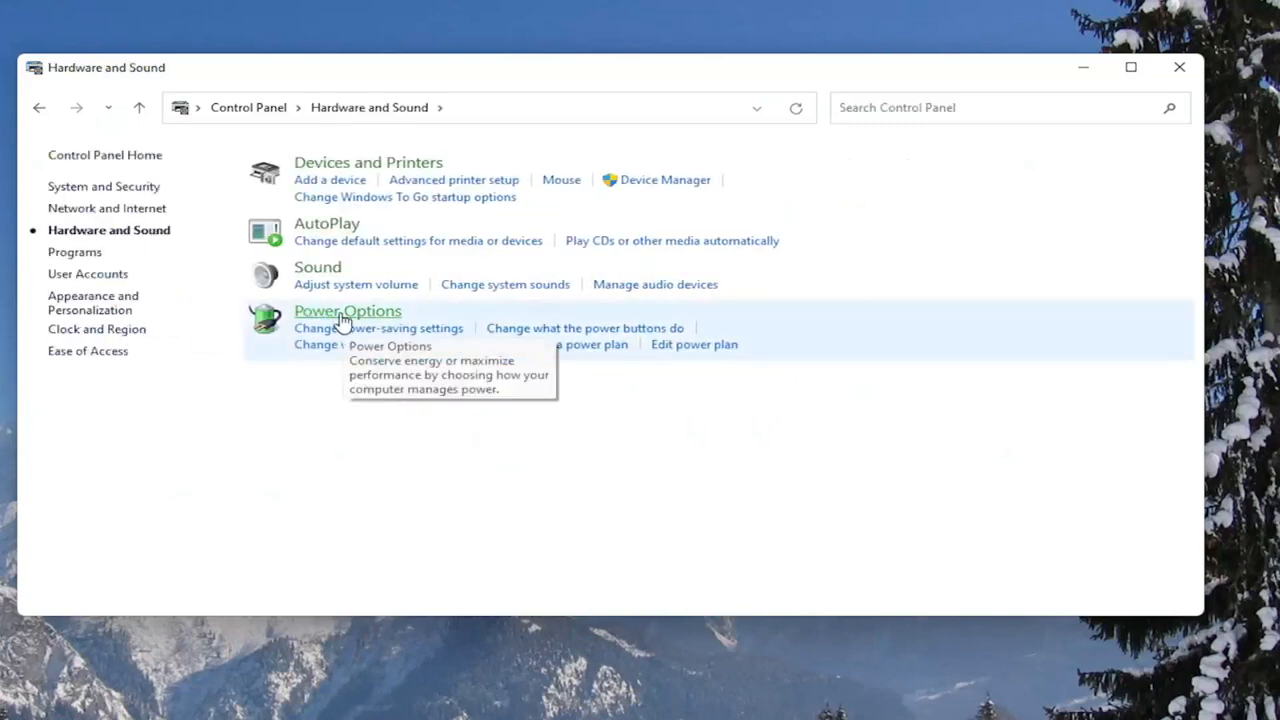
{"action": "left_click", "coordinate": [348, 310]}
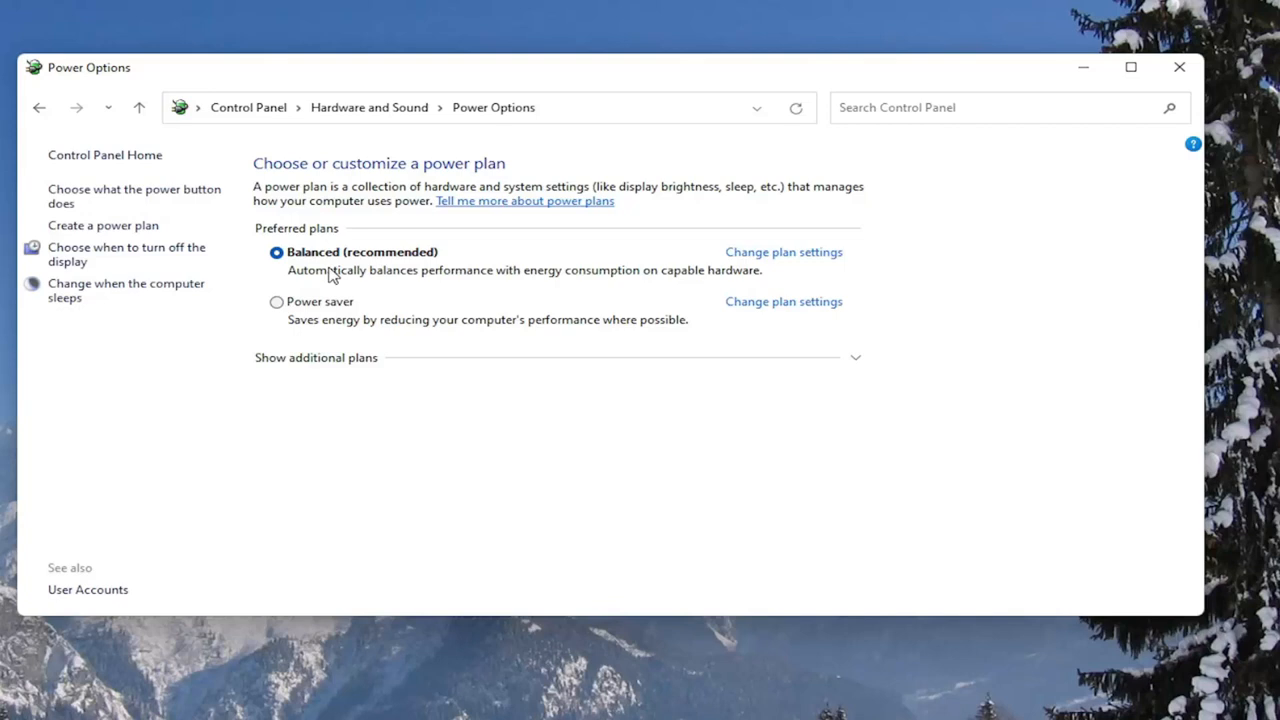
{"action": "mouse_move", "coordinate": [640, 278]}
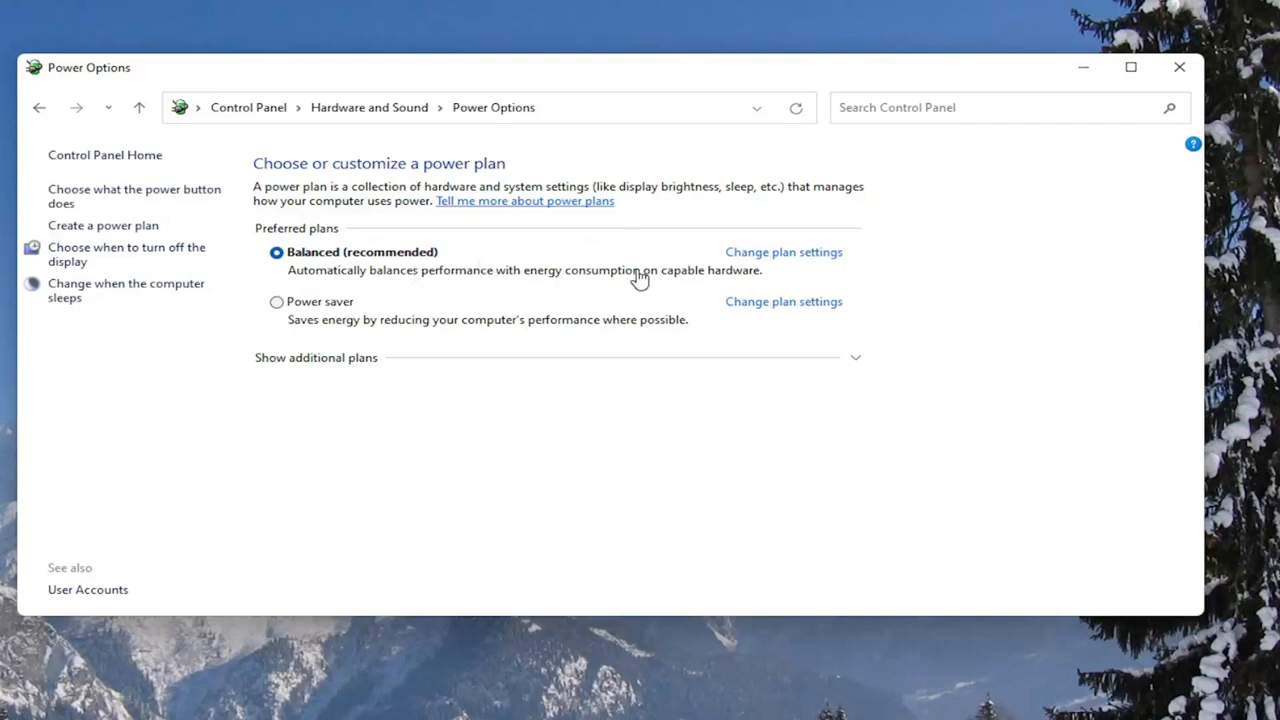
Go into the Balanced plan's settings and its advanced power settings
{"action": "left_click", "coordinate": [784, 252]}
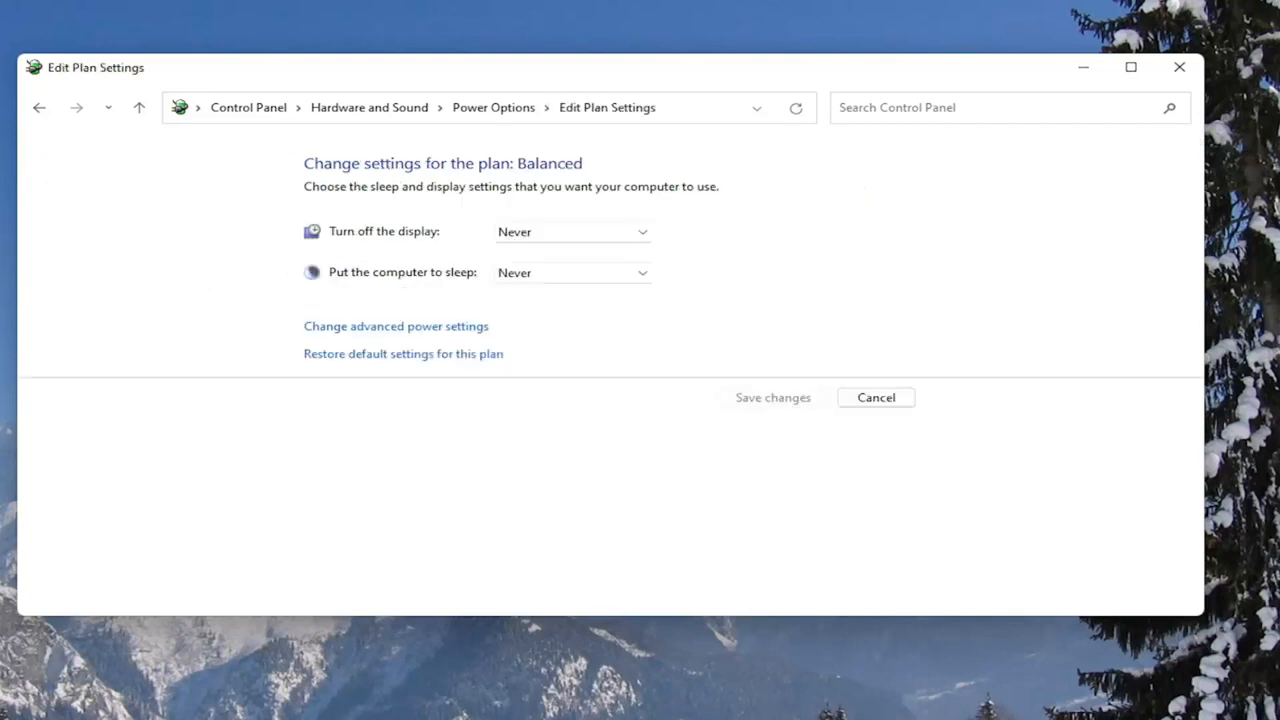
{"action": "mouse_move", "coordinate": [484, 320]}
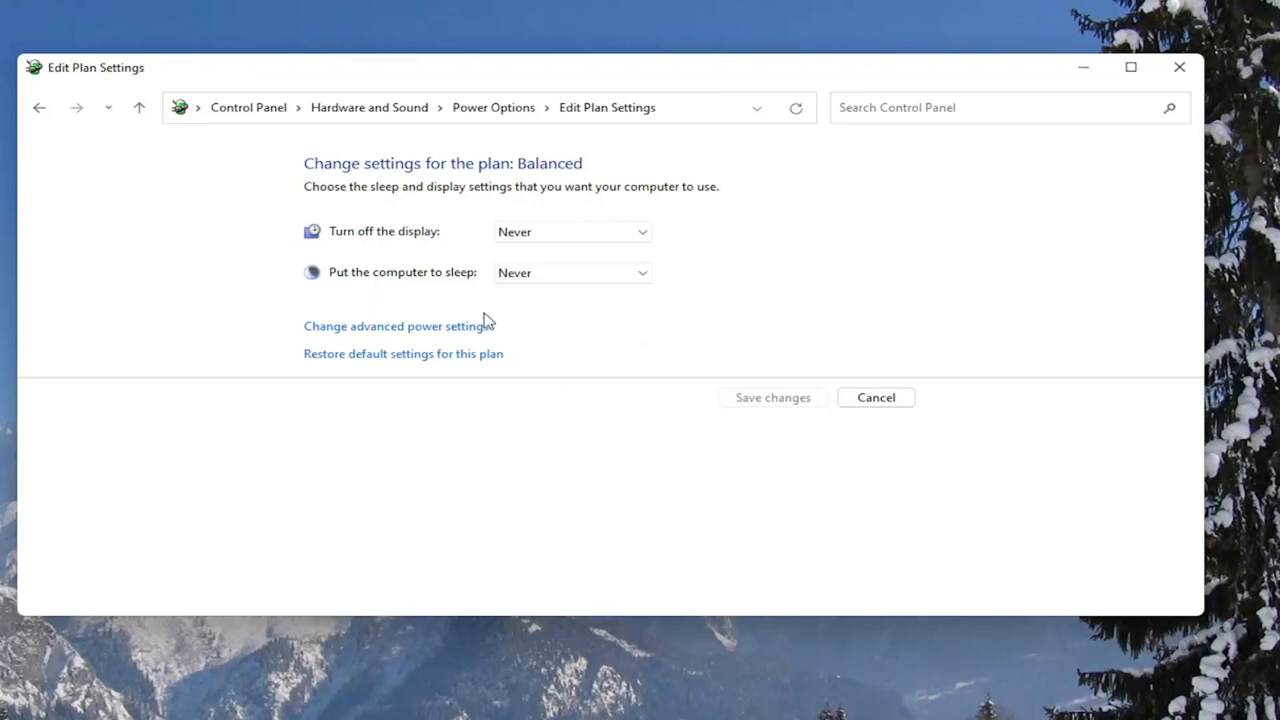
{"action": "mouse_move", "coordinate": [410, 330]}
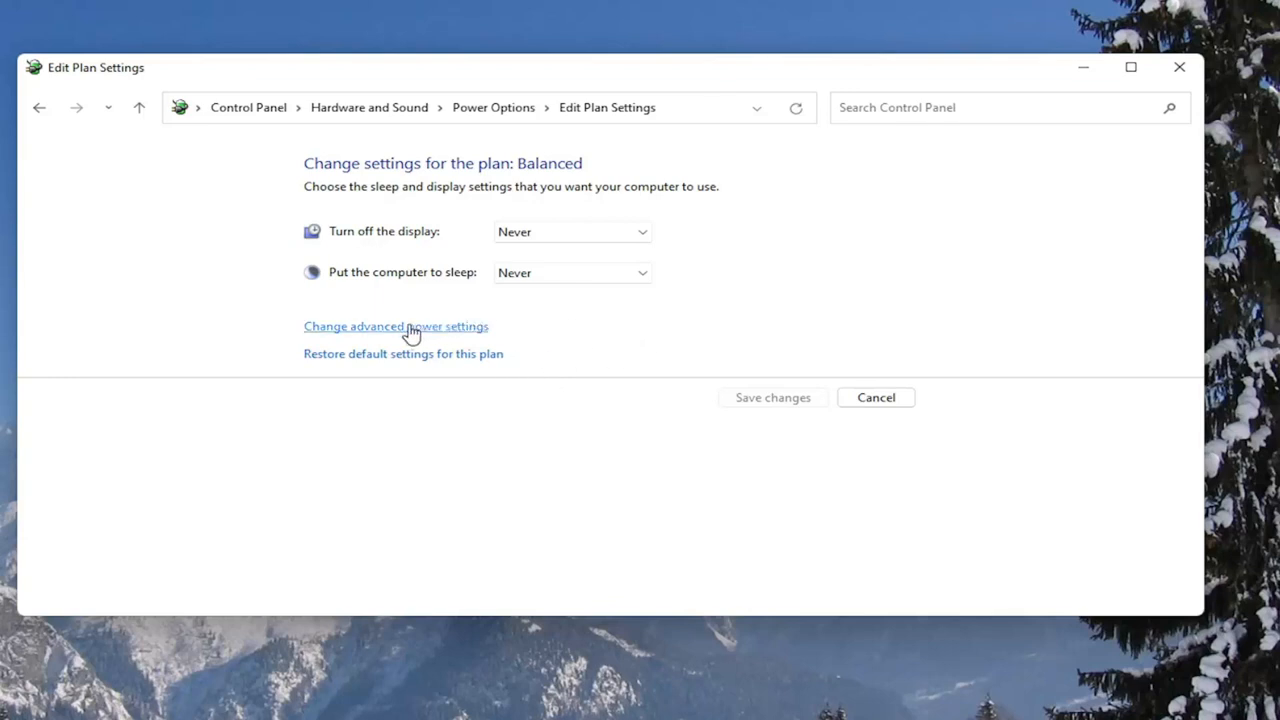
{"action": "left_click", "coordinate": [396, 326]}
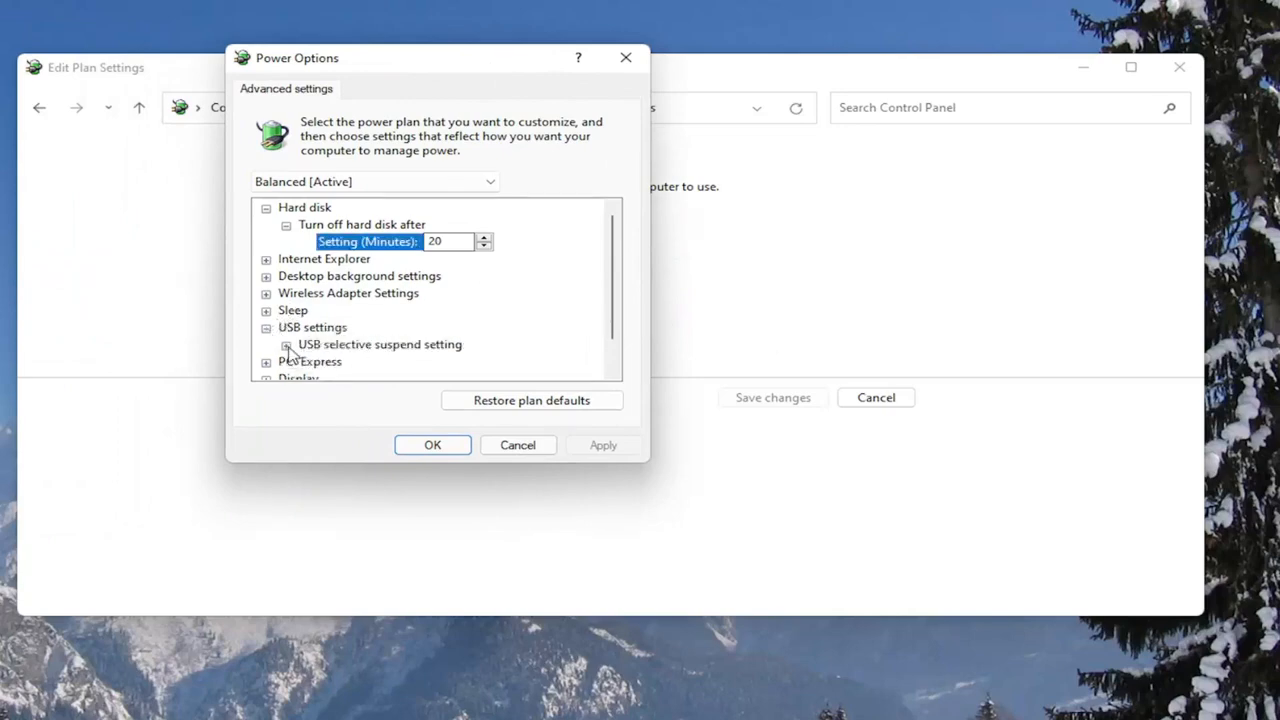
Set USB selective suspend setting to Disabled for the Balanced plan and apply it
{"action": "left_click", "coordinate": [288, 344]}
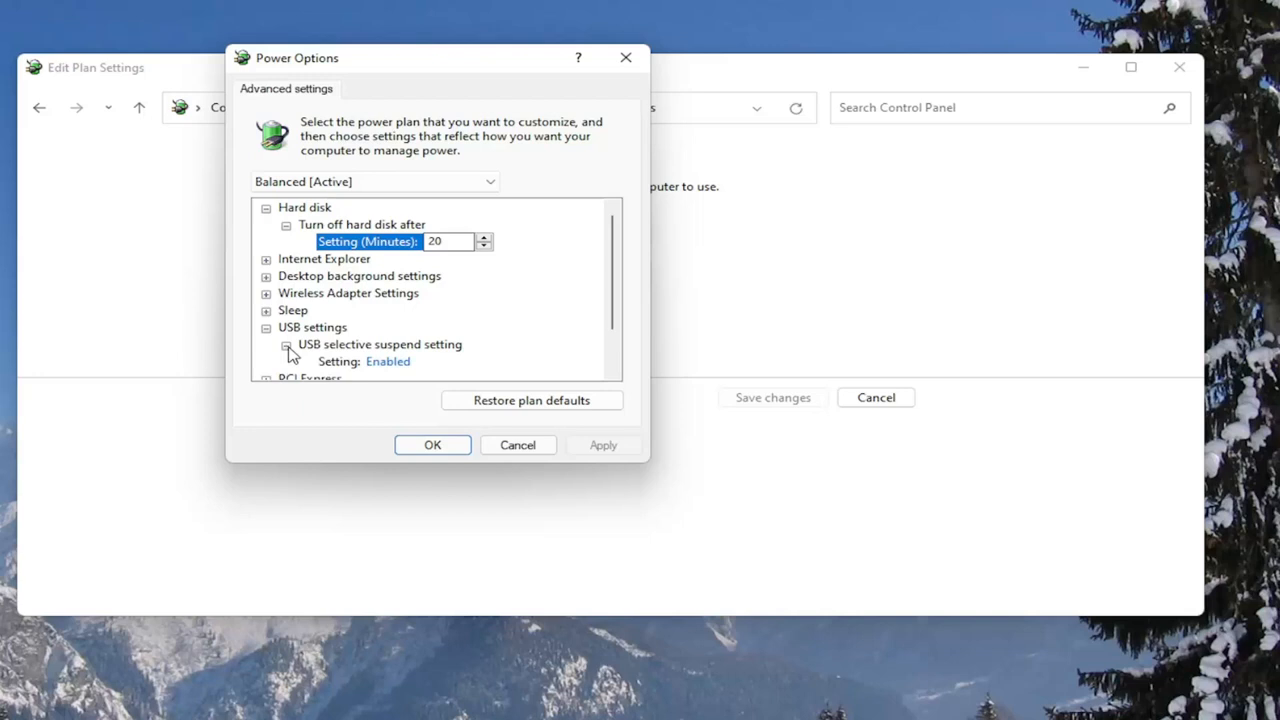
{"action": "scroll", "scroll_direction": "down", "scroll_amount": 3}
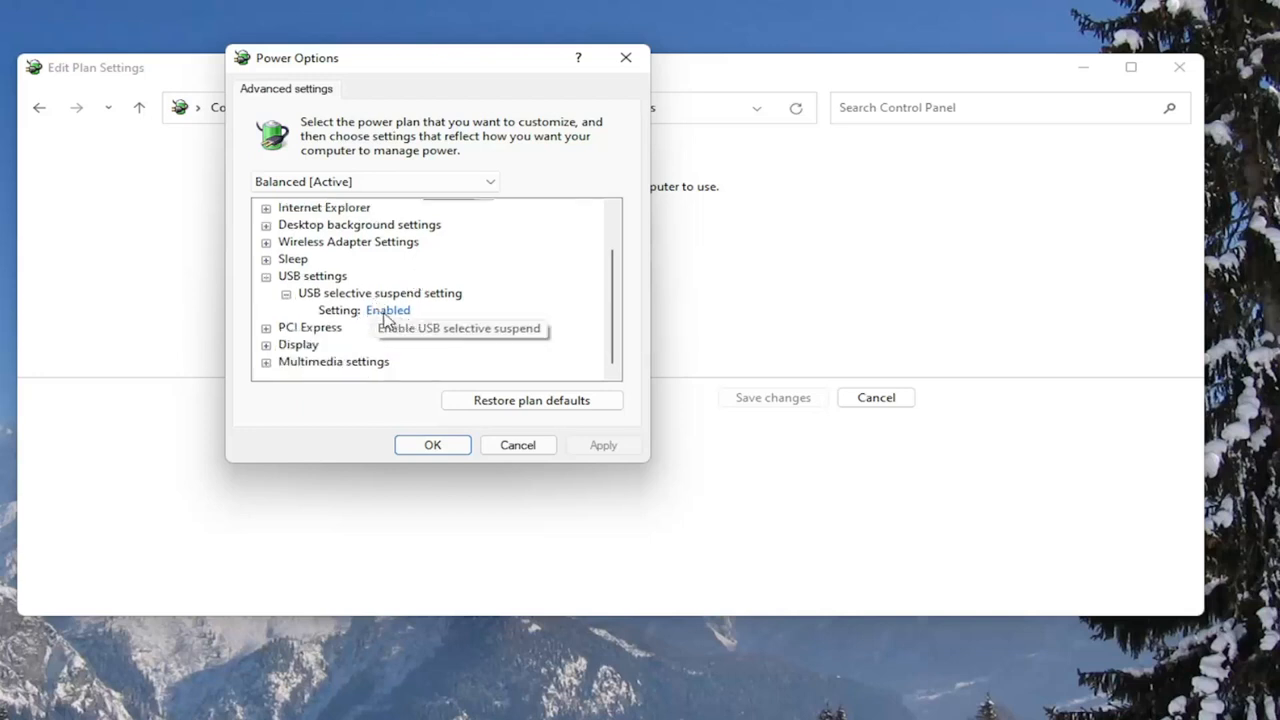
{"action": "left_click", "coordinate": [404, 310]}
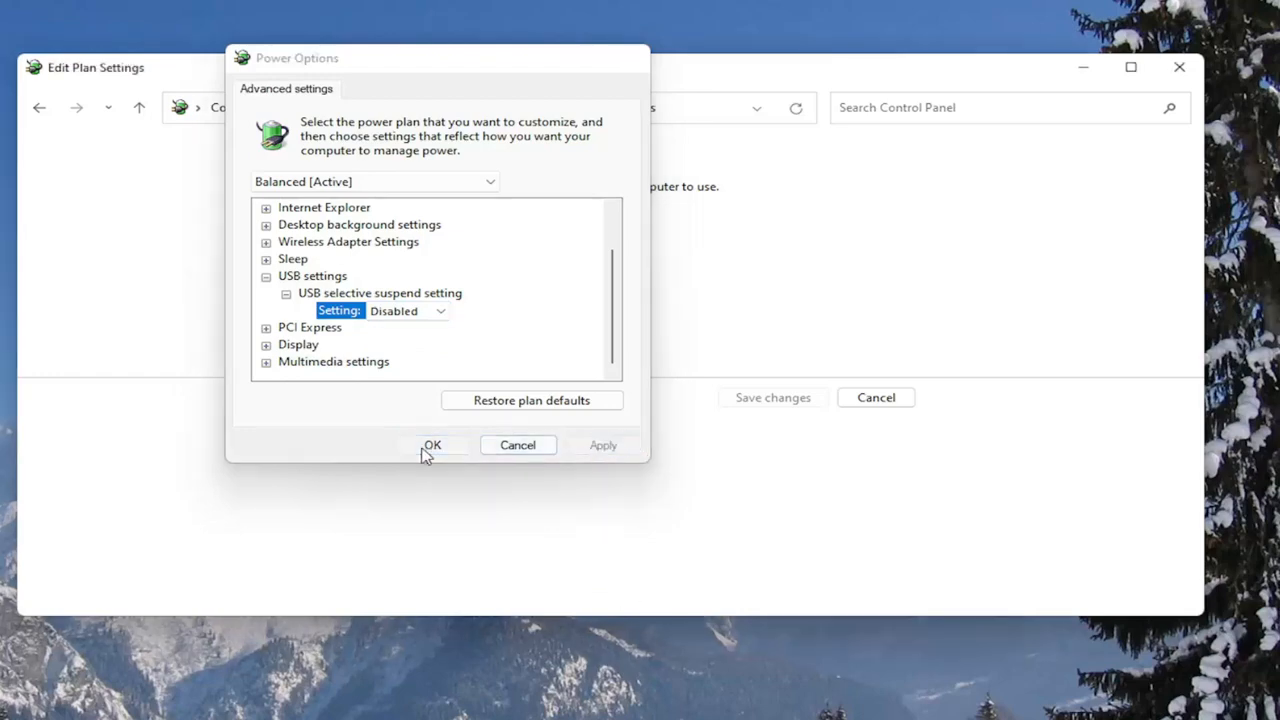
{"action": "left_click", "coordinate": [432, 444]}
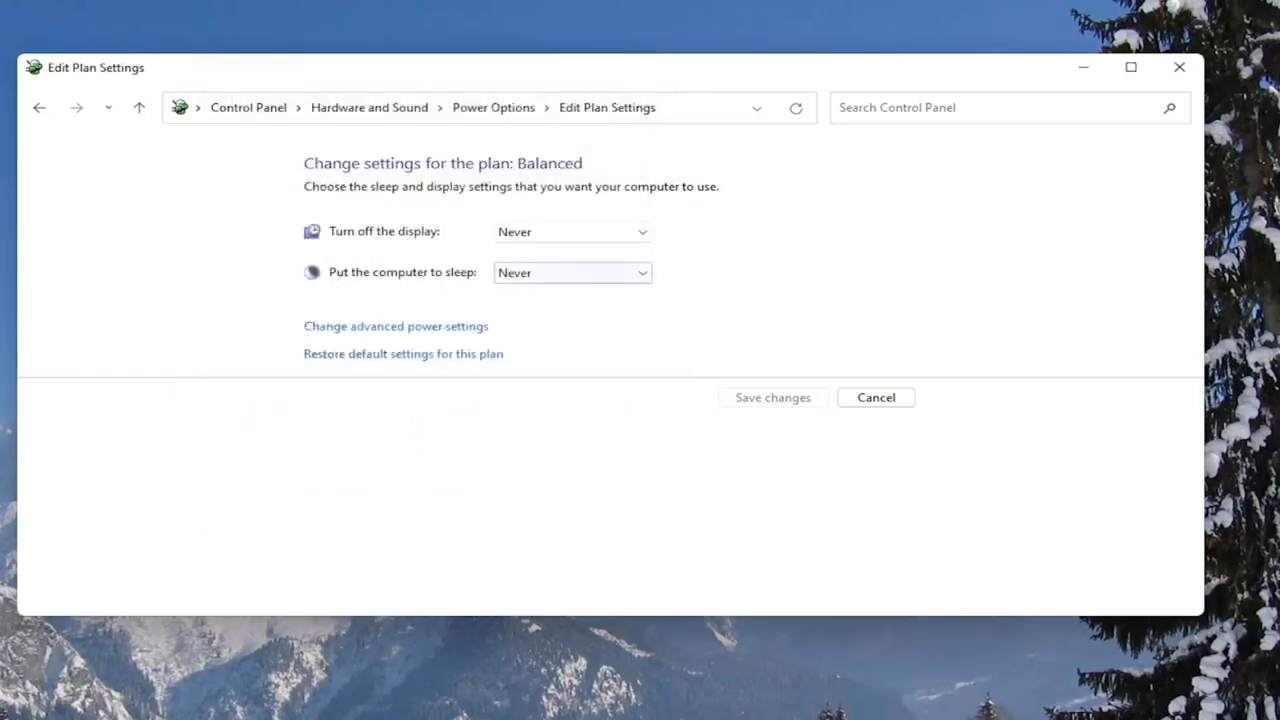
{"action": "mouse_move", "coordinate": [404, 354]}
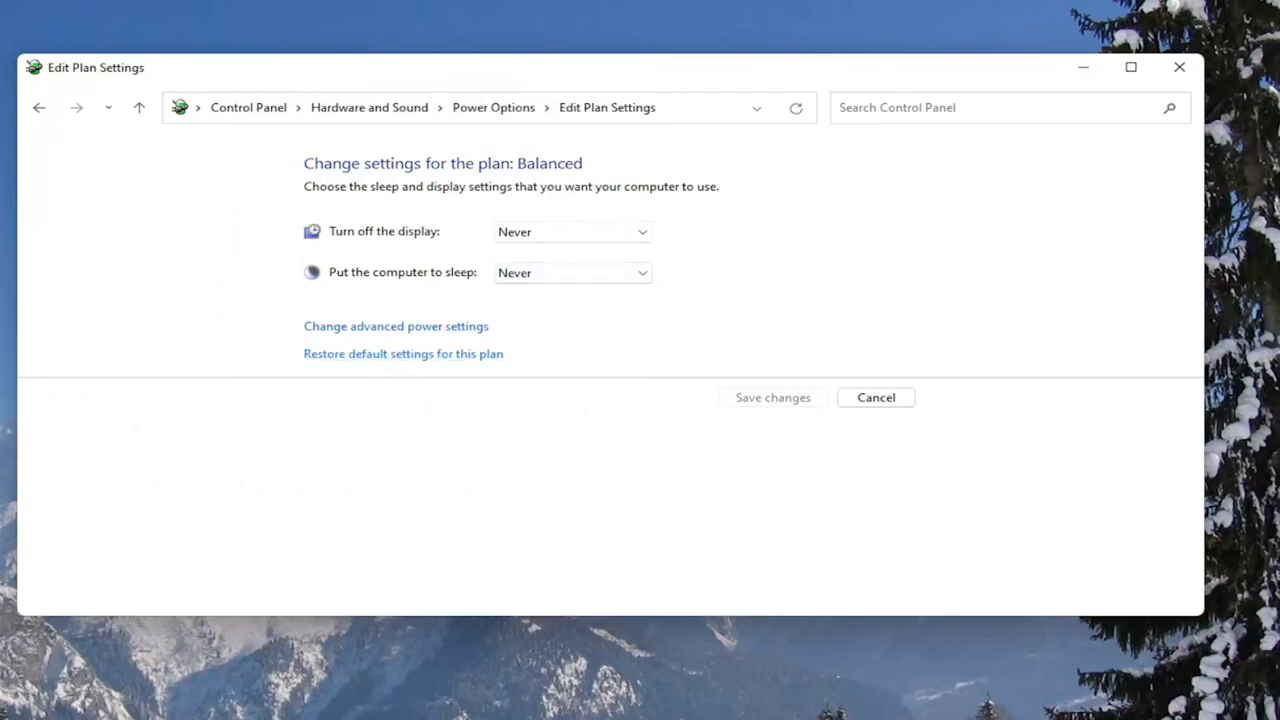
Search from Start and reopen Device Manager from the results
{"action": "type", "text": "defragment and Optimize Drives"}
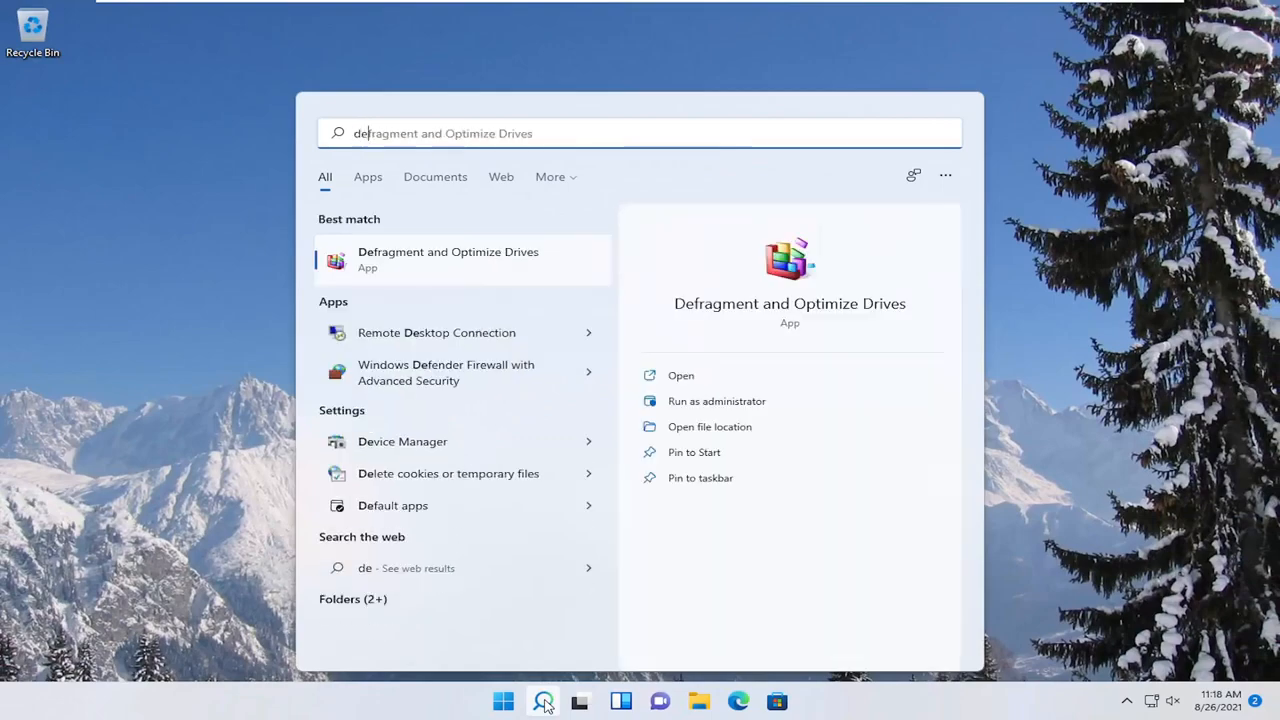
{"action": "left_click", "coordinate": [402, 442]}
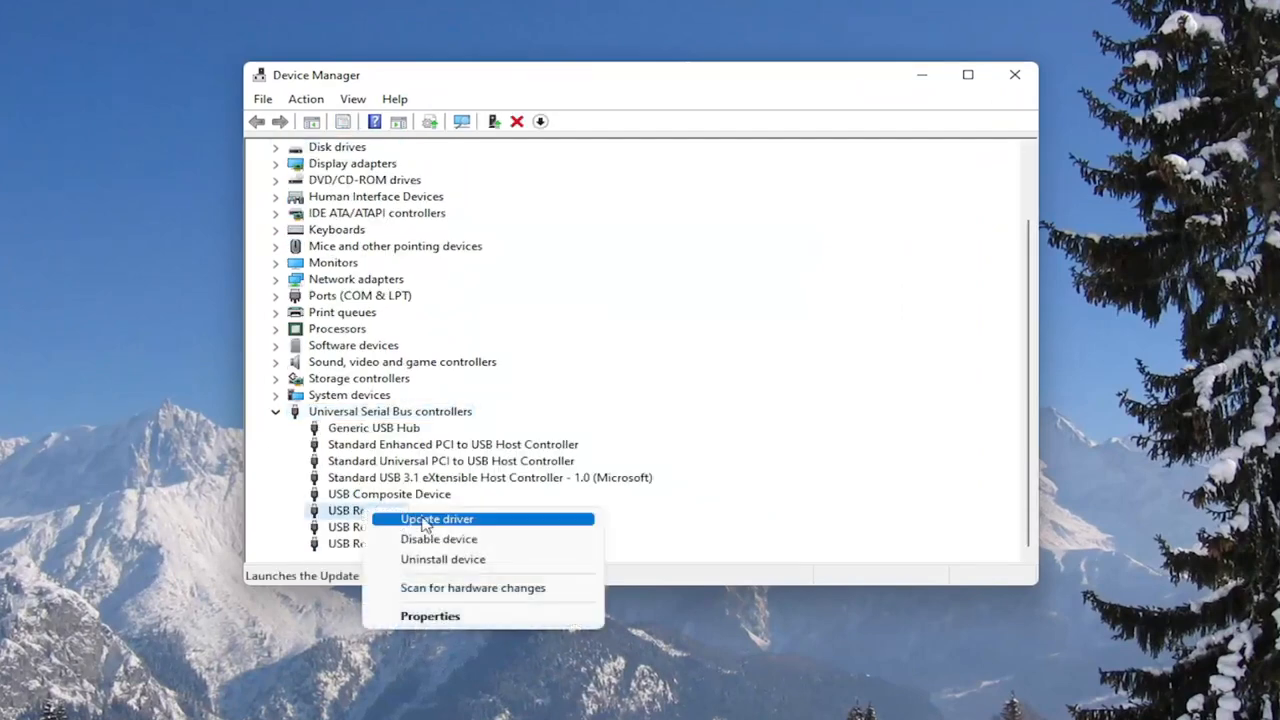
Update the USB Root Hub driver by picking USB Root Hub from the compatible-driver list, then close Device Manager
{"action": "left_click", "coordinate": [436, 518]}
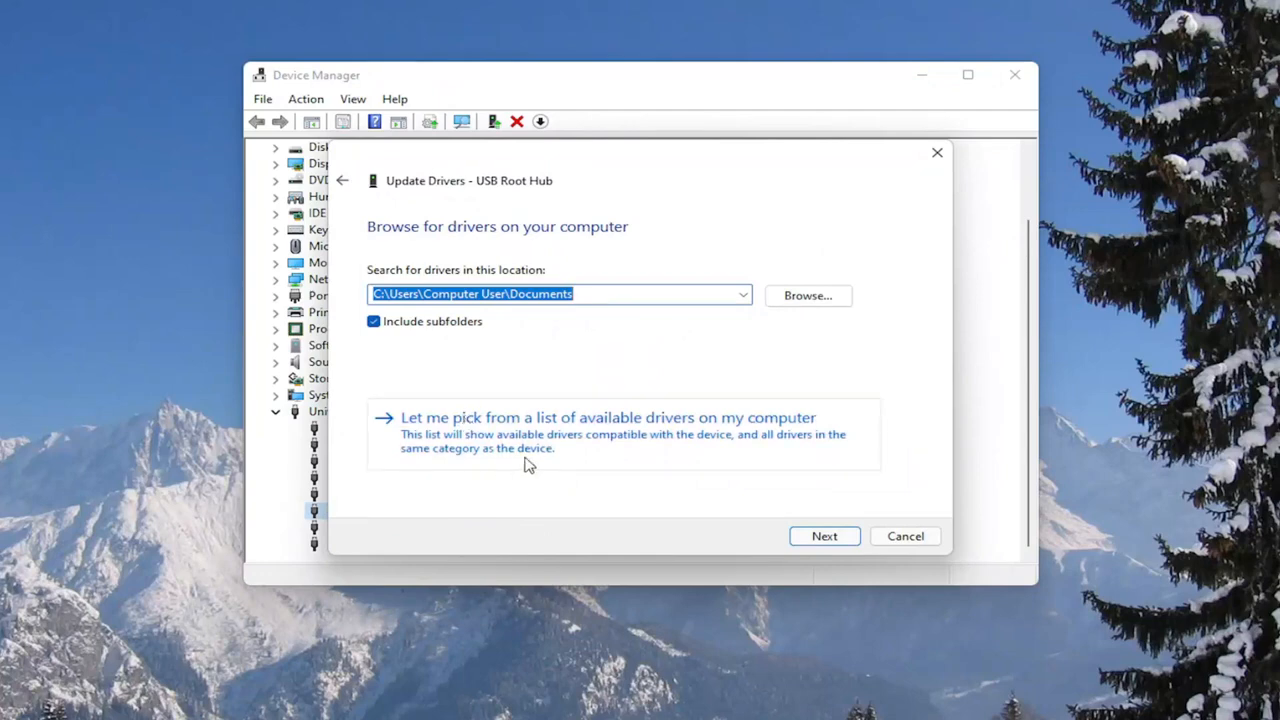
{"action": "left_click", "coordinate": [608, 418]}
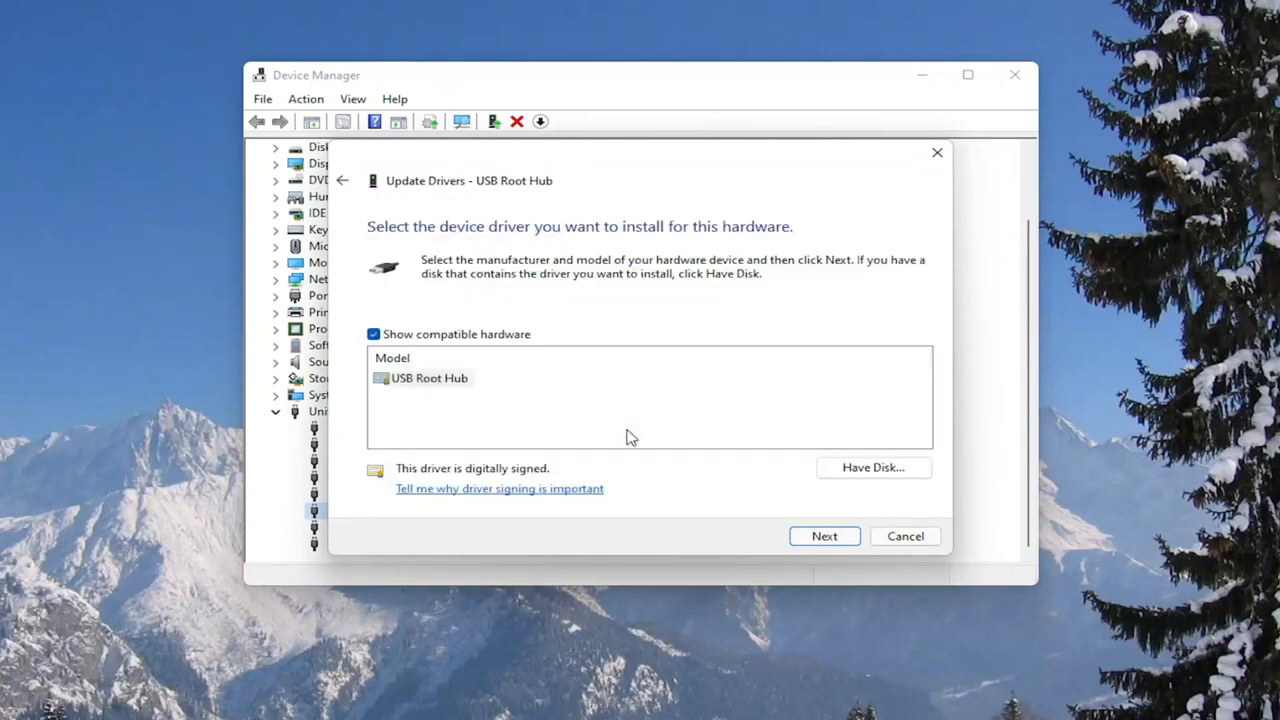
{"action": "left_click", "coordinate": [824, 536]}
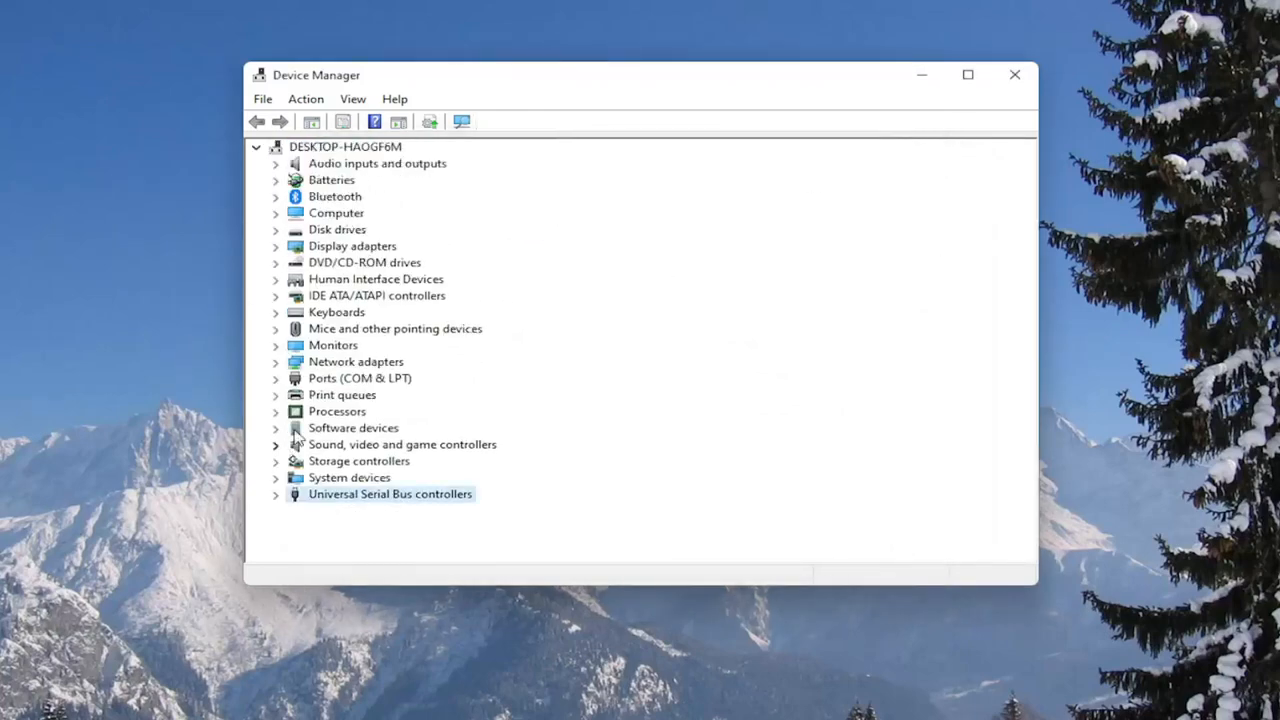
{"action": "left_click", "coordinate": [1014, 74]}
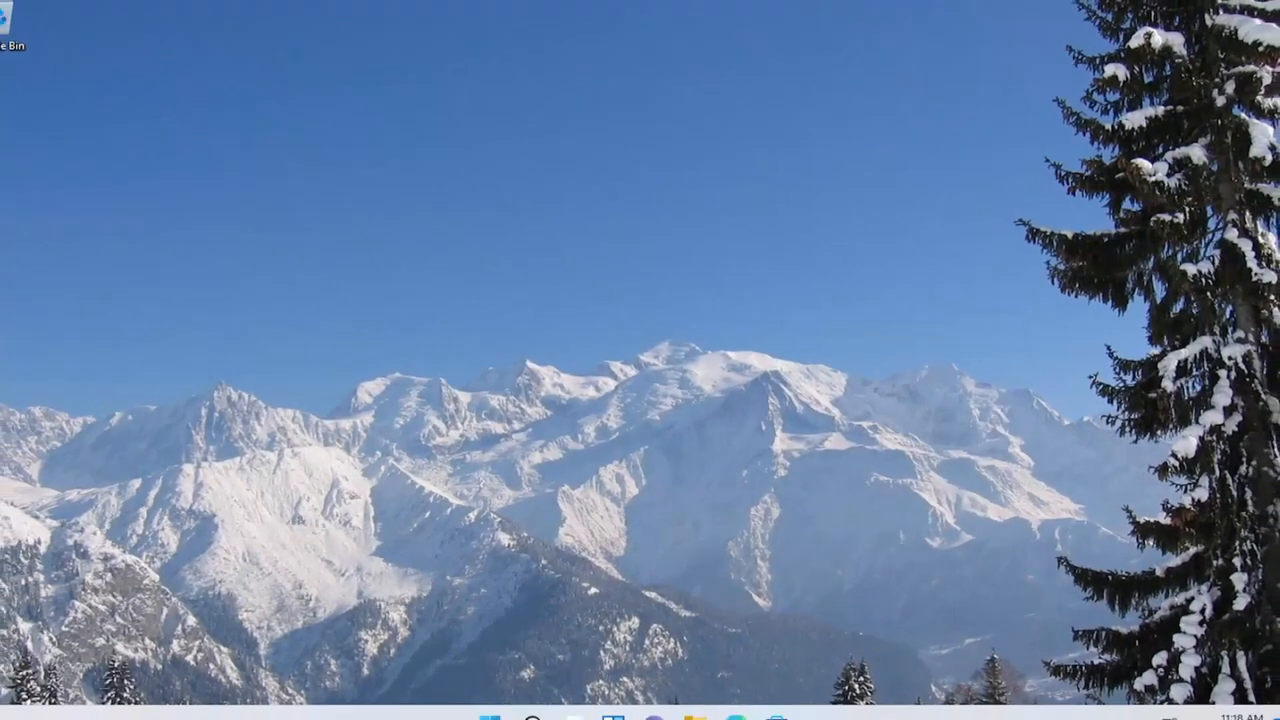